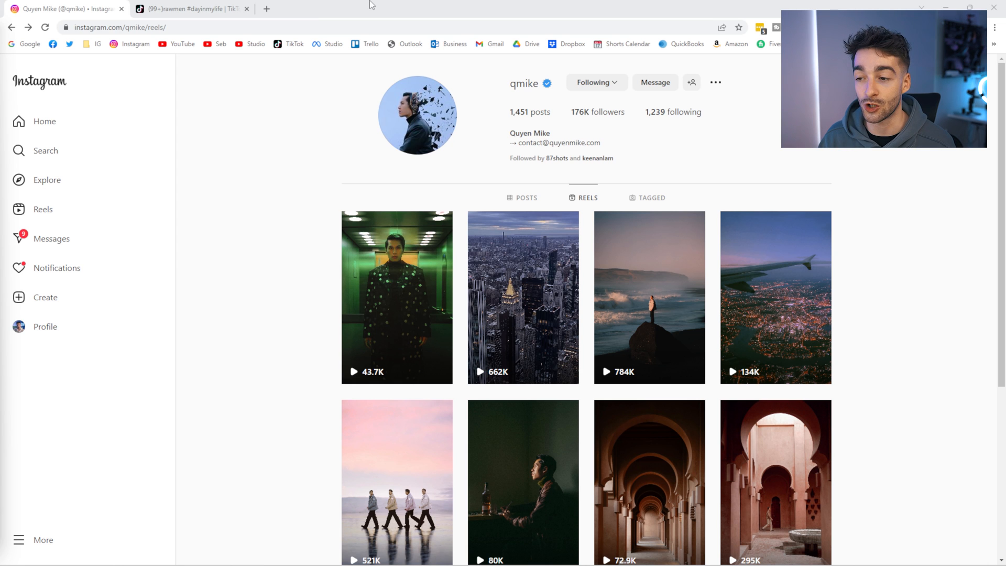
- Open a reel from the creator's Instagram profile grid as the reference video
left_click(523, 297)
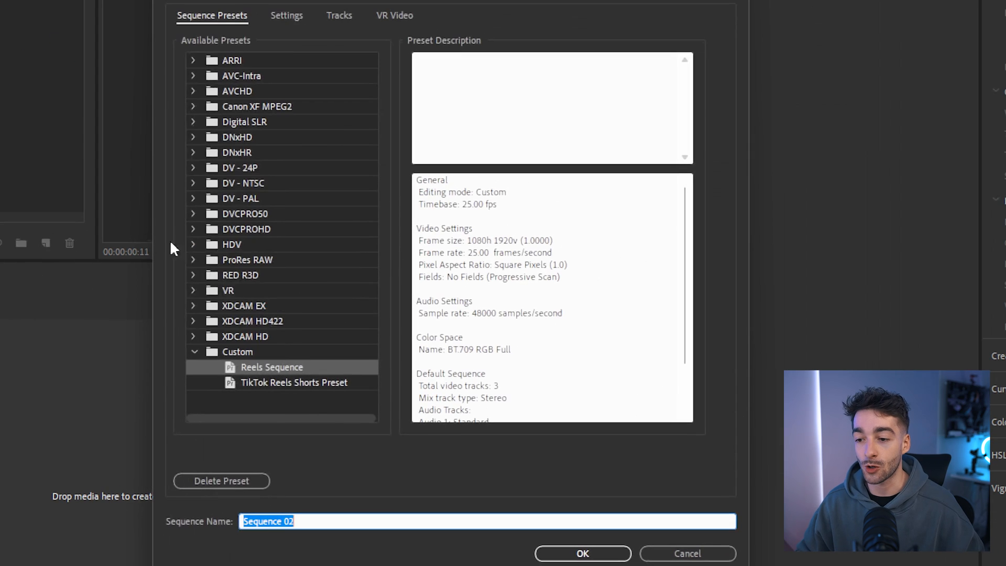
- Change the Reels sequence preset's timebase to 30 fps, keeping 1080x1920 frames
left_click(286, 15)
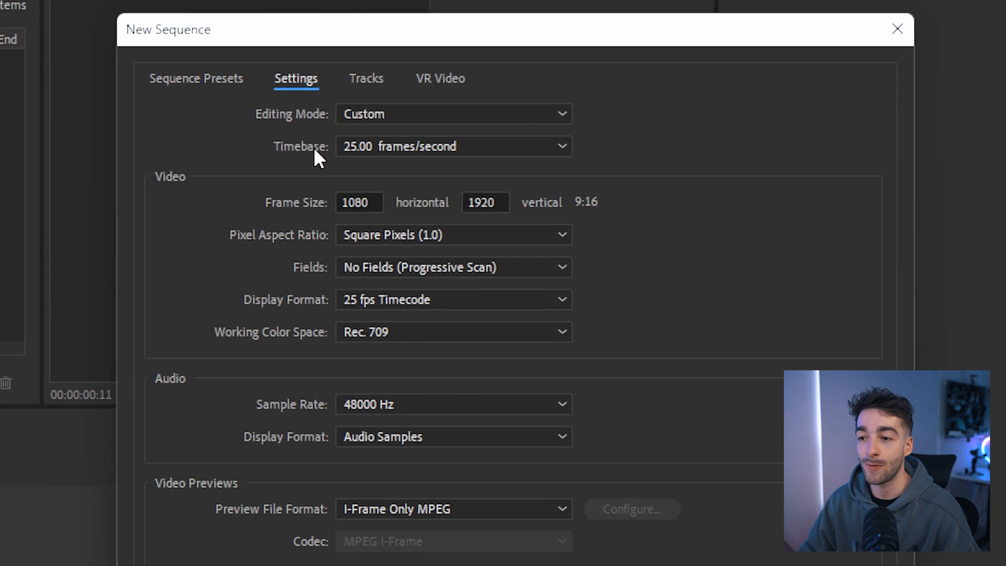
left_click(452, 146)
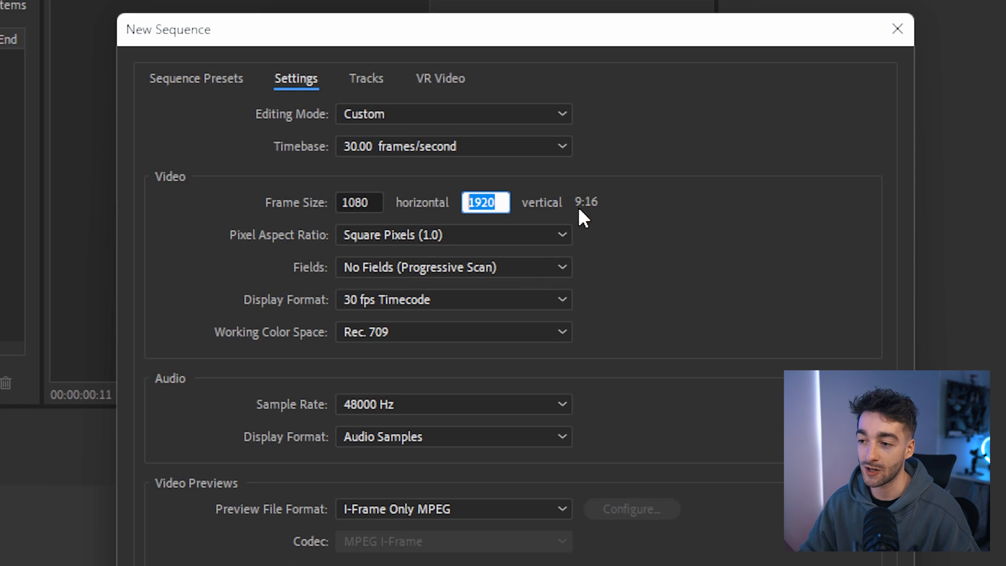
scroll("down", 3)
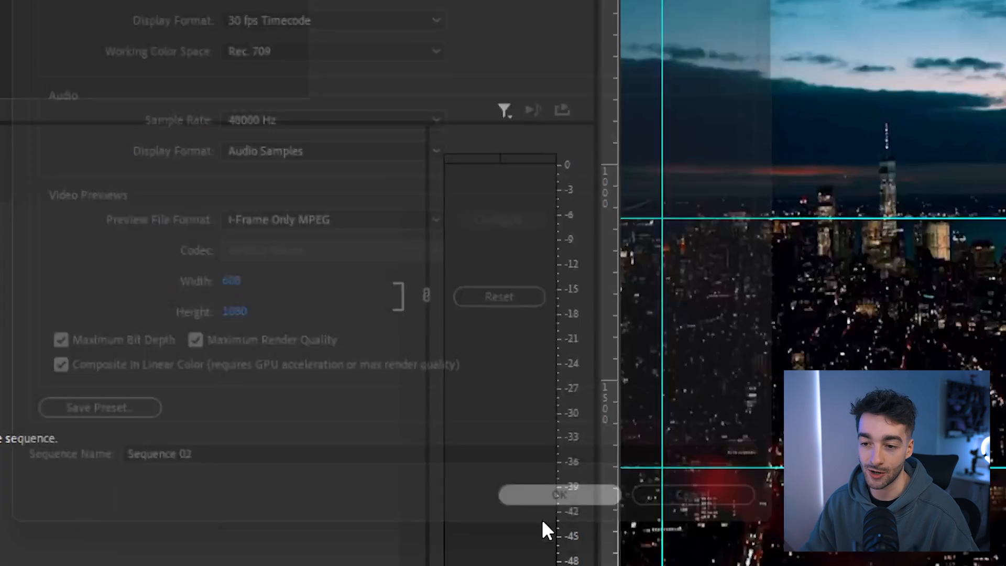
- Create Sequence 02 holding the night-street reference clip, and play it back
left_click(558, 494)
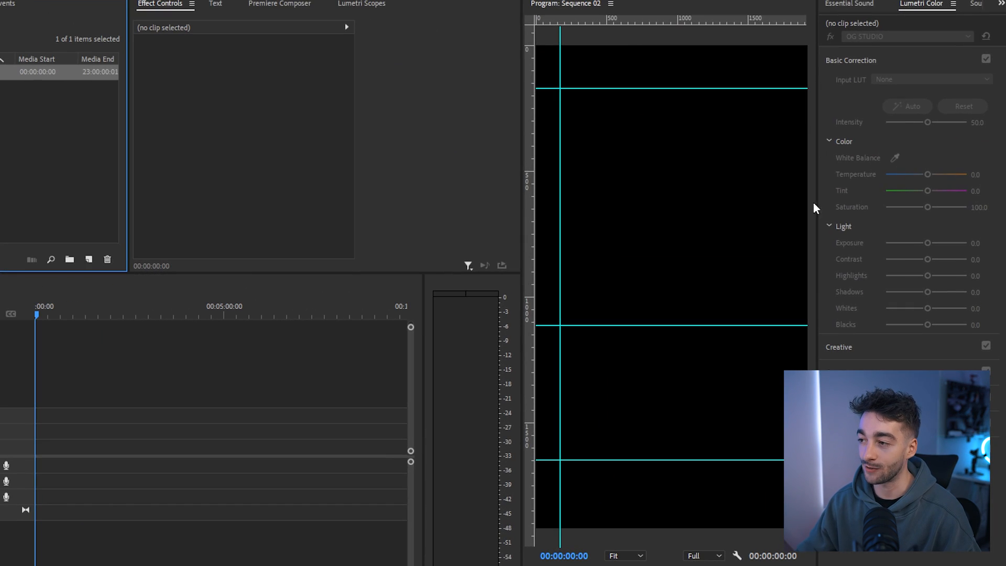
mouse_move(687, 45)
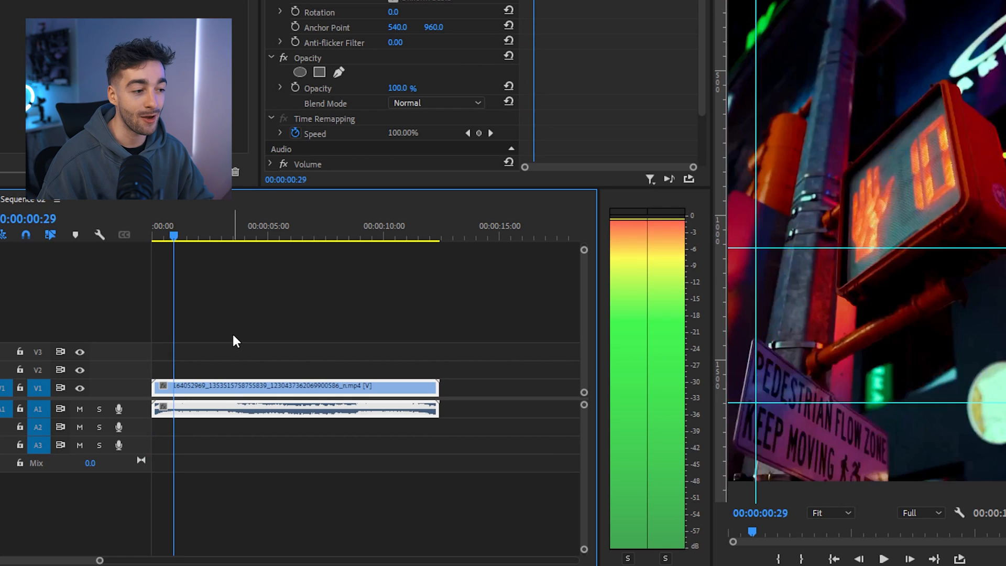
key("Space")
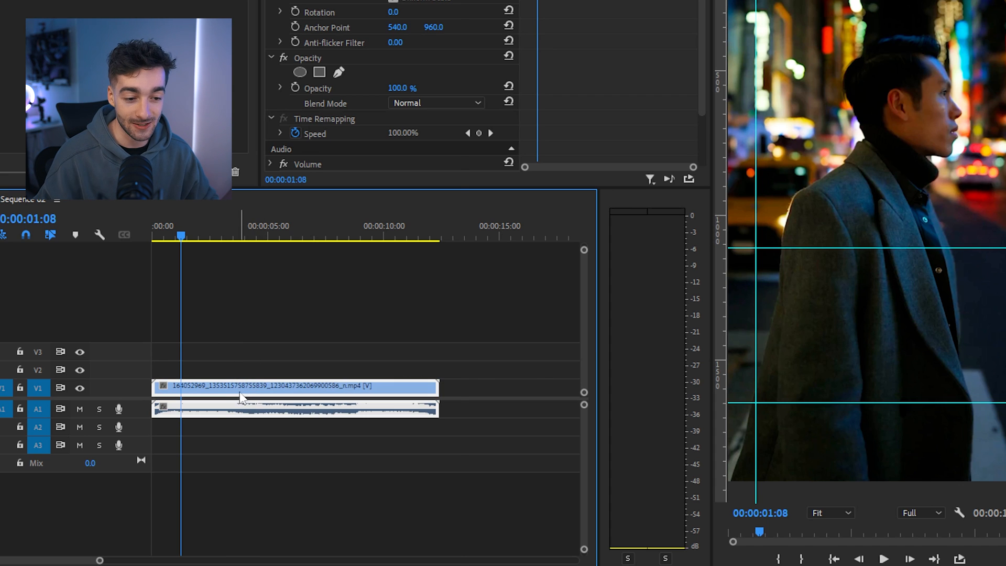
- Run Scene Edit Detection on the reference clip, cutting at each detected scene change
right_click(241, 396)
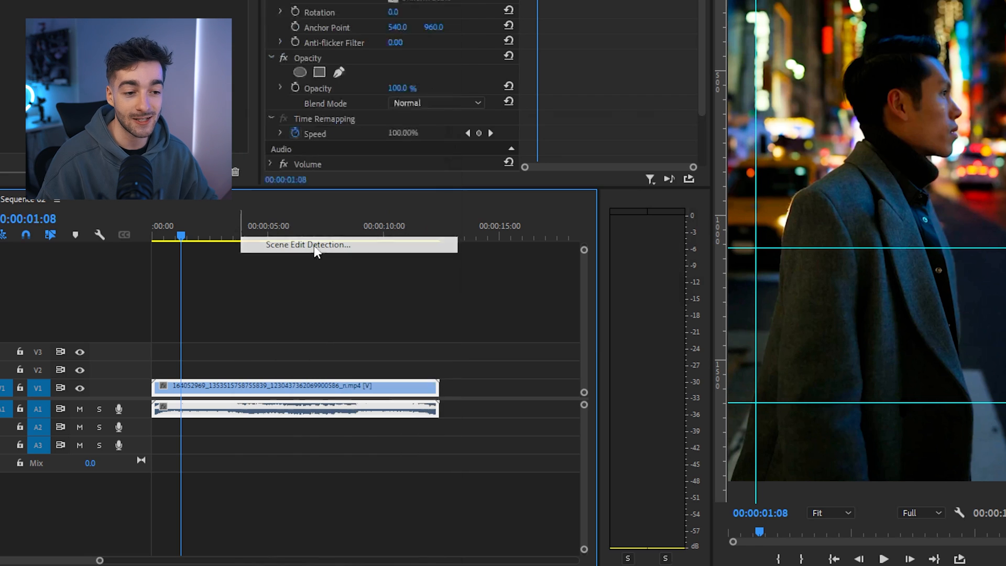
left_click(308, 244)
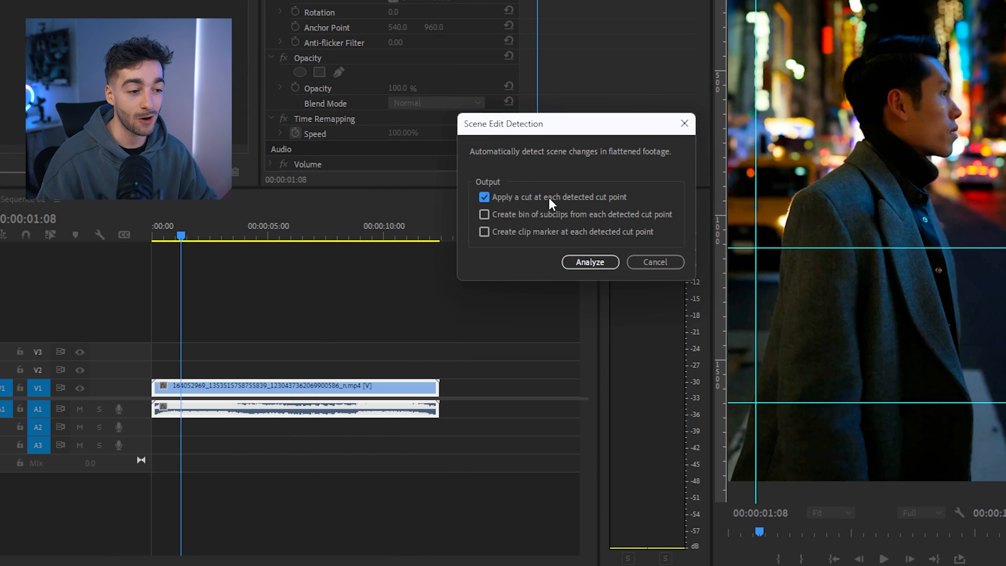
left_click(588, 262)
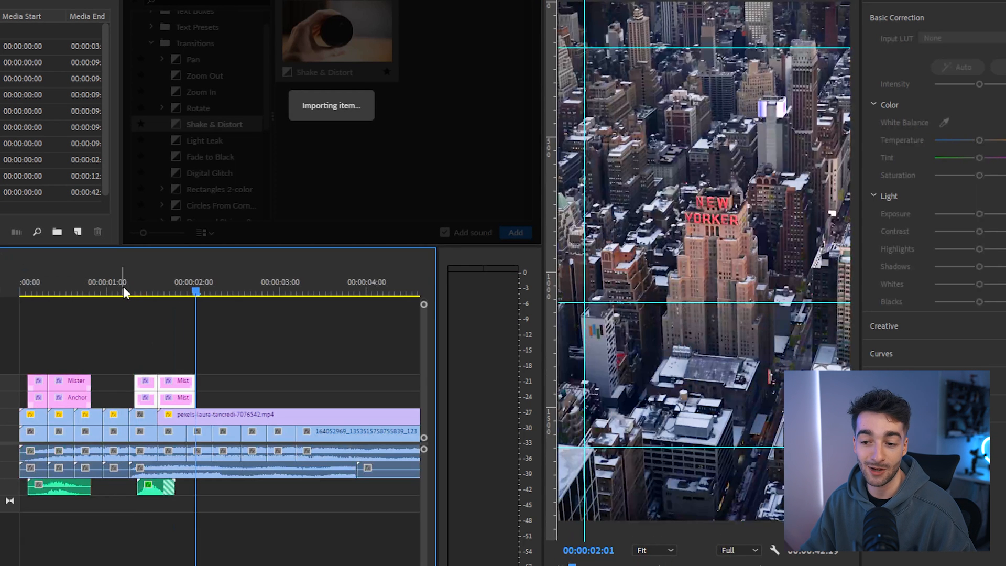
- Move the playhead to about the one-second mark
left_click(259, 165)
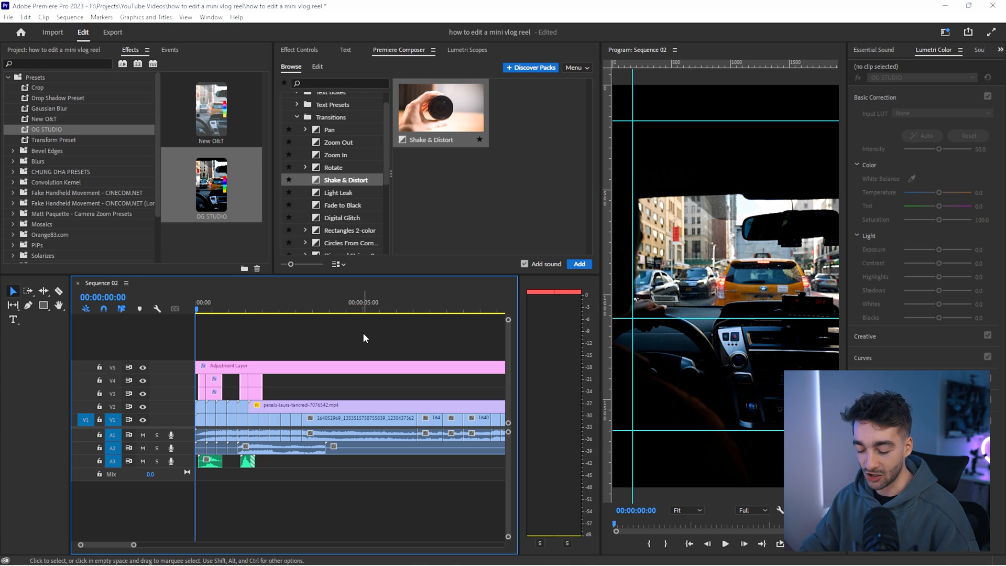
- Choose the Reels - TikTok export preset, outputting Sequence 02.mp4 as H.264
left_click(112, 32)
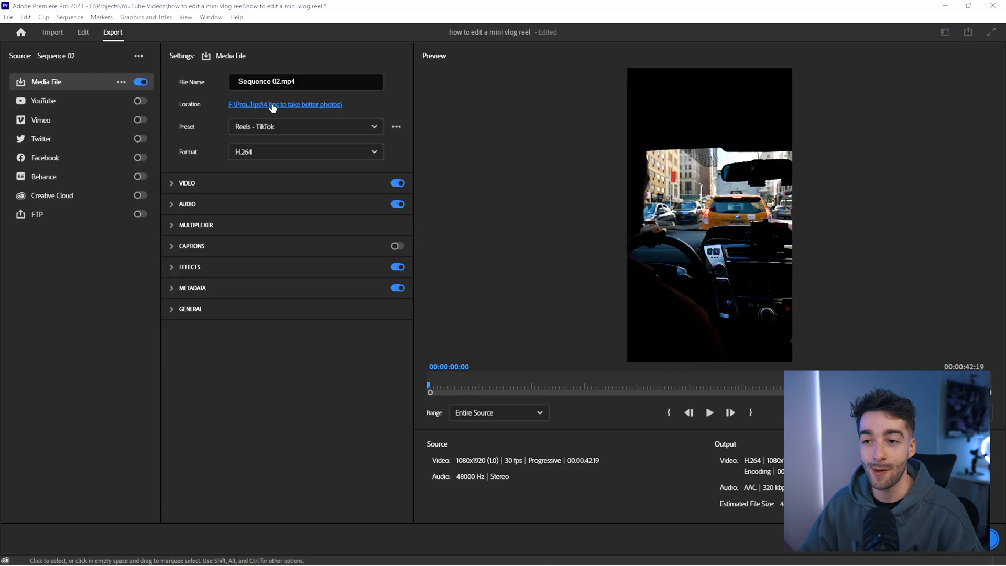
left_click(305, 127)
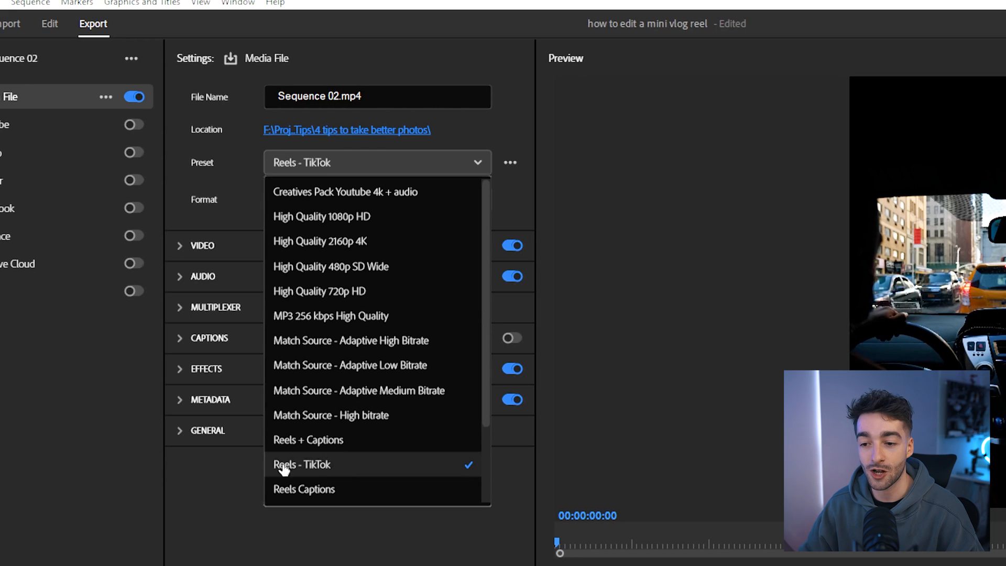
left_click(302, 464)
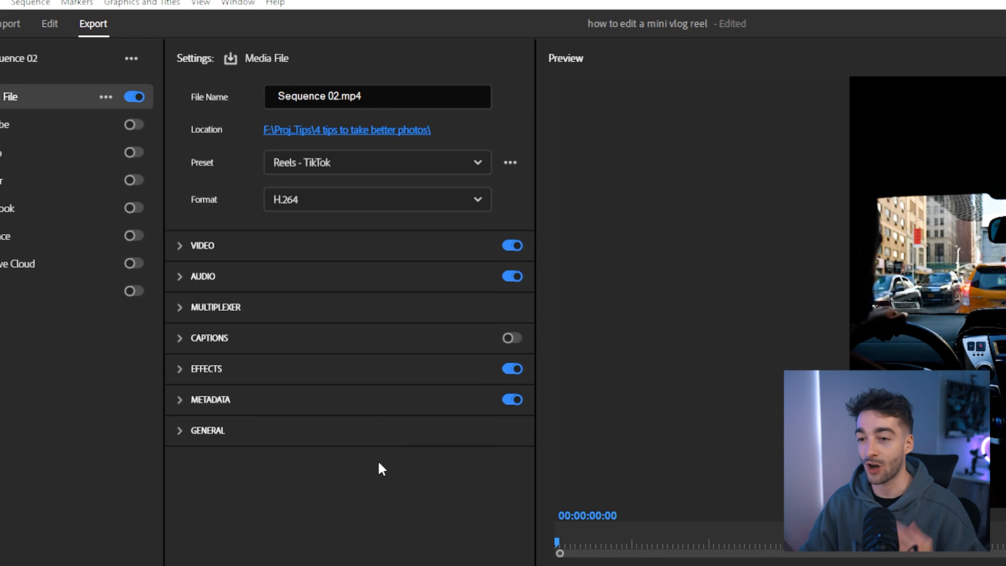